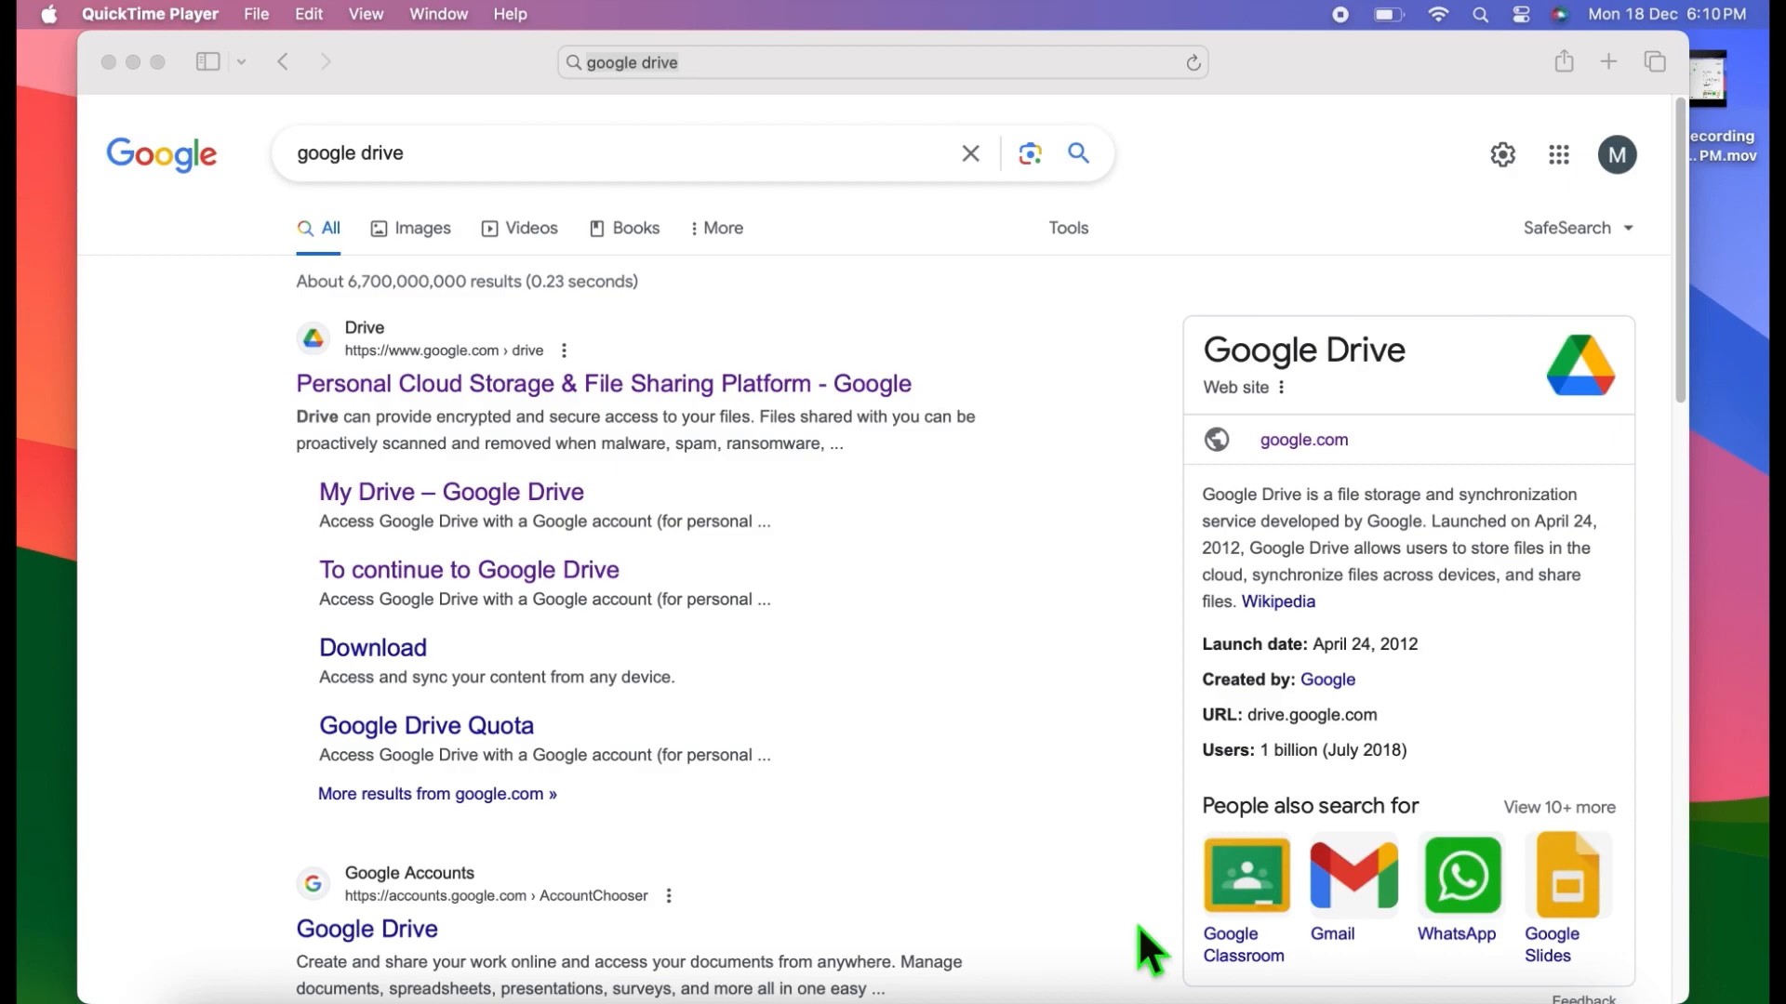
mouse_move(666, 534)
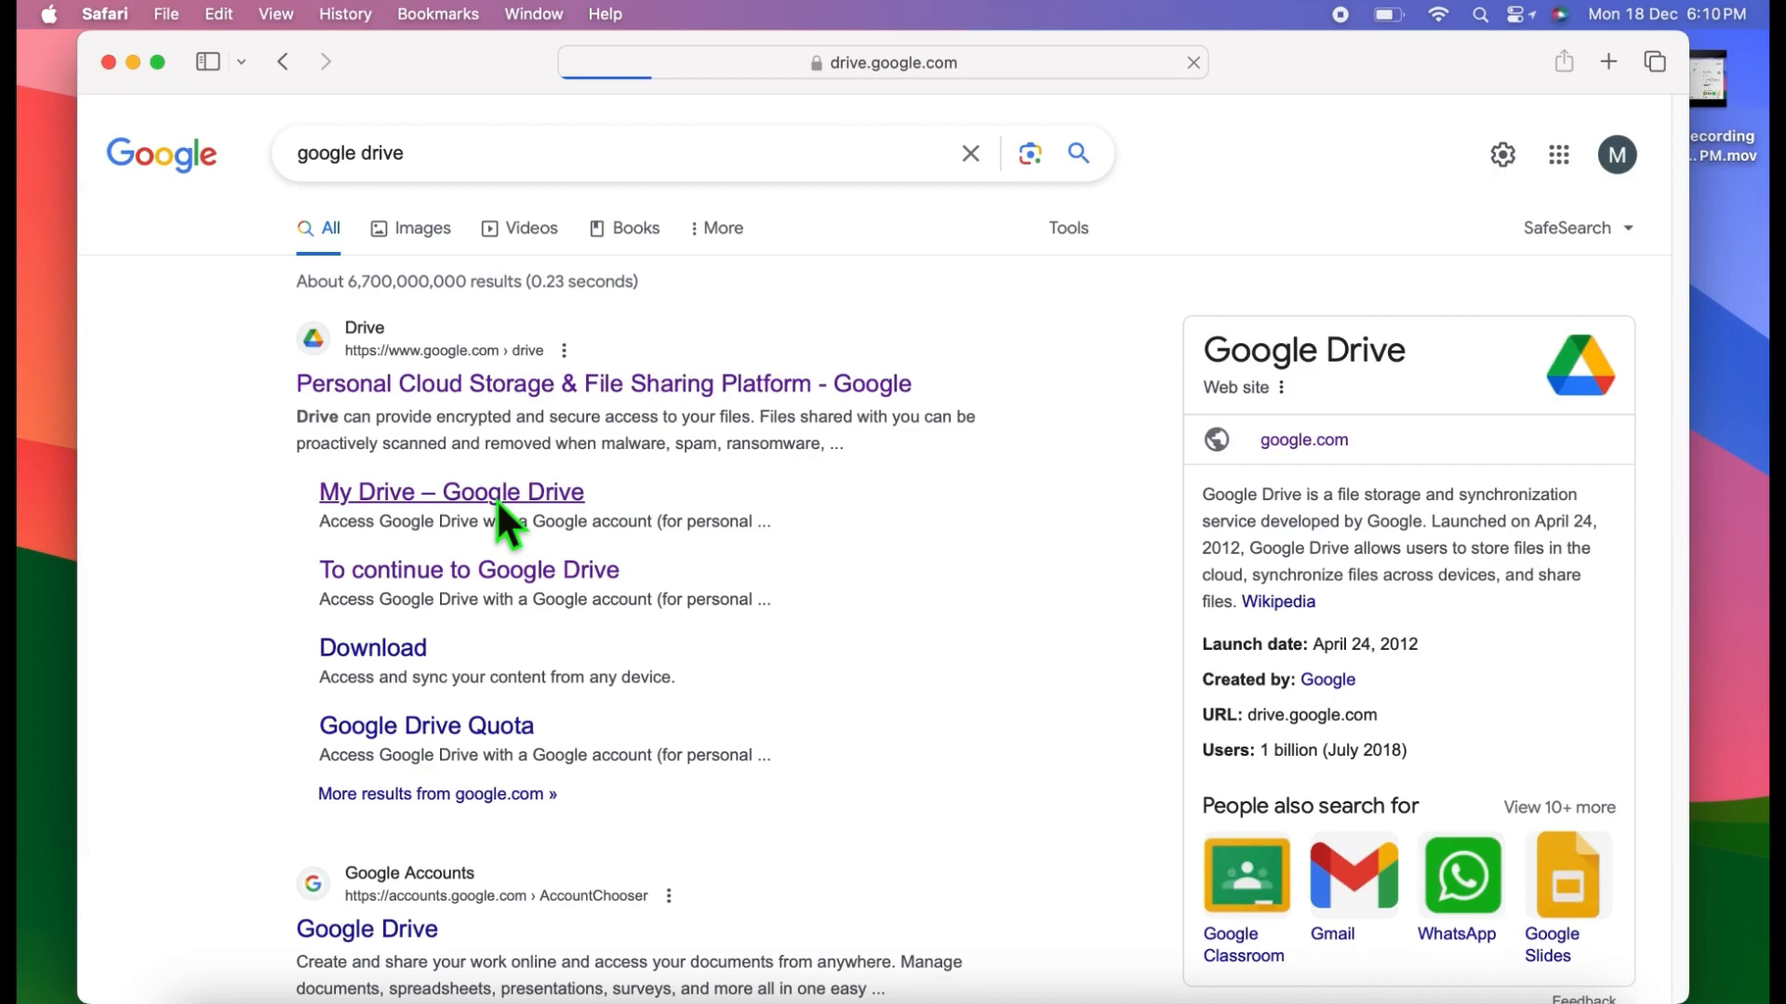
Reach drive.google.com from the search result and show My Drive listing Book No 1 .pdf.
left_click(450, 491)
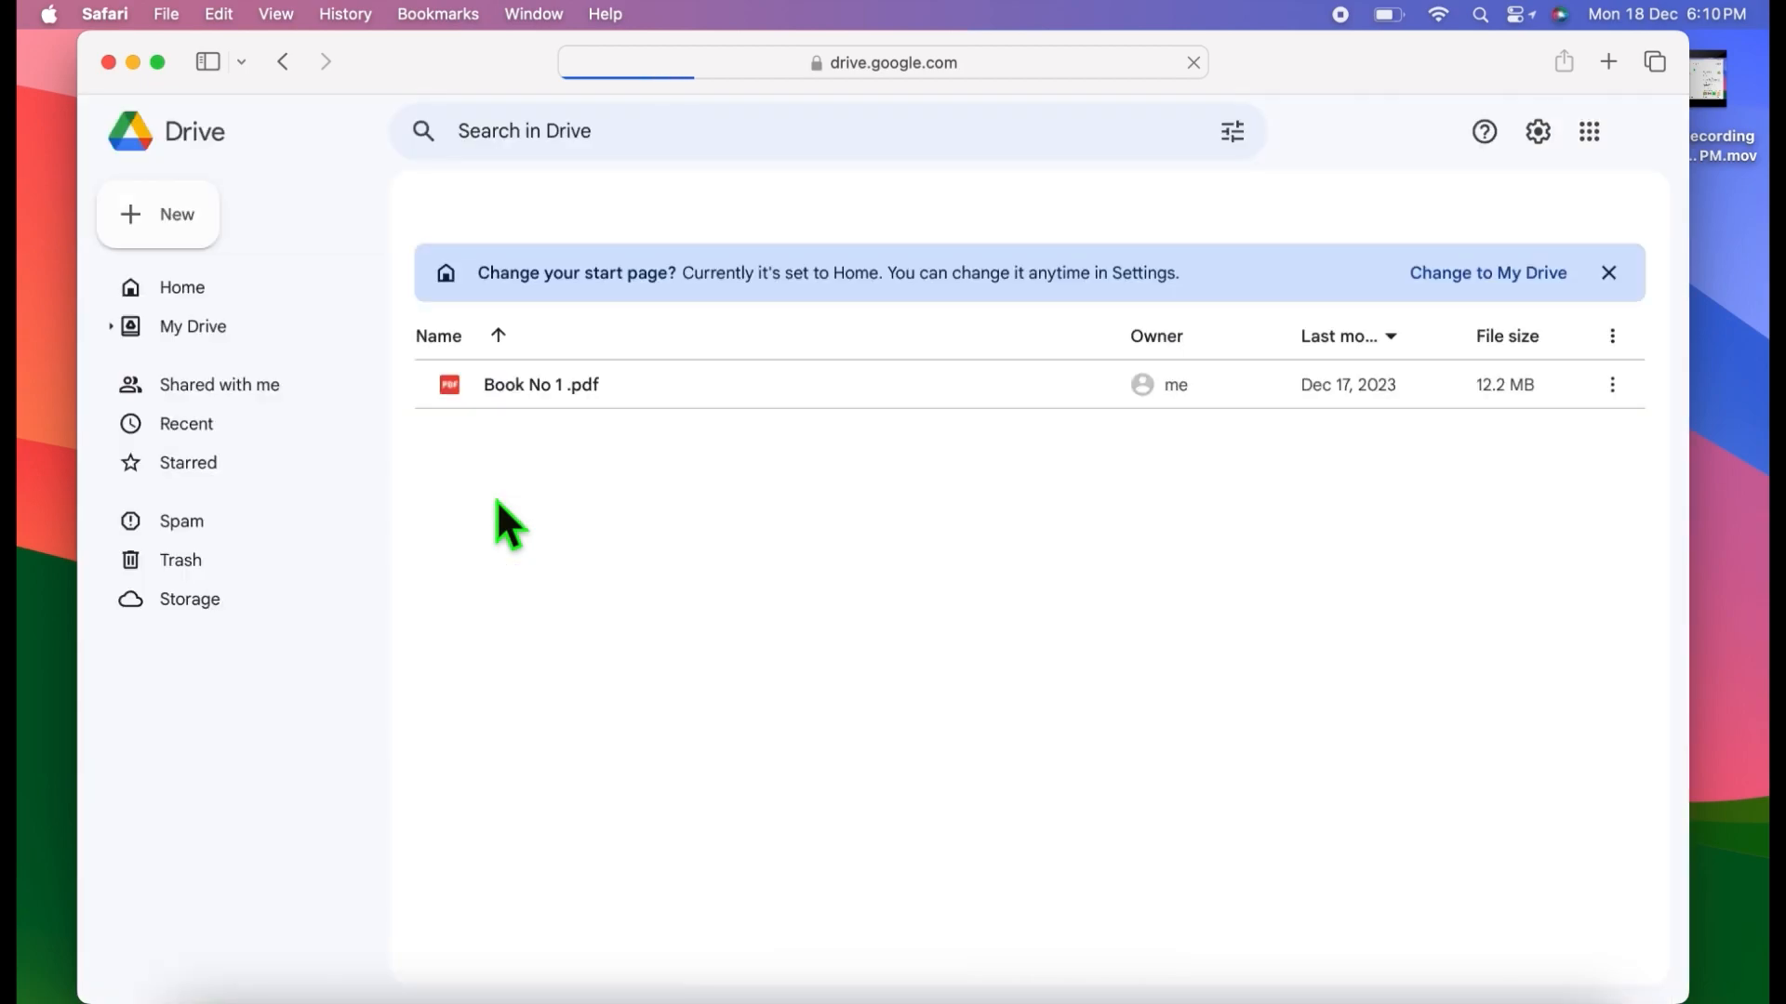
left_click(192, 328)
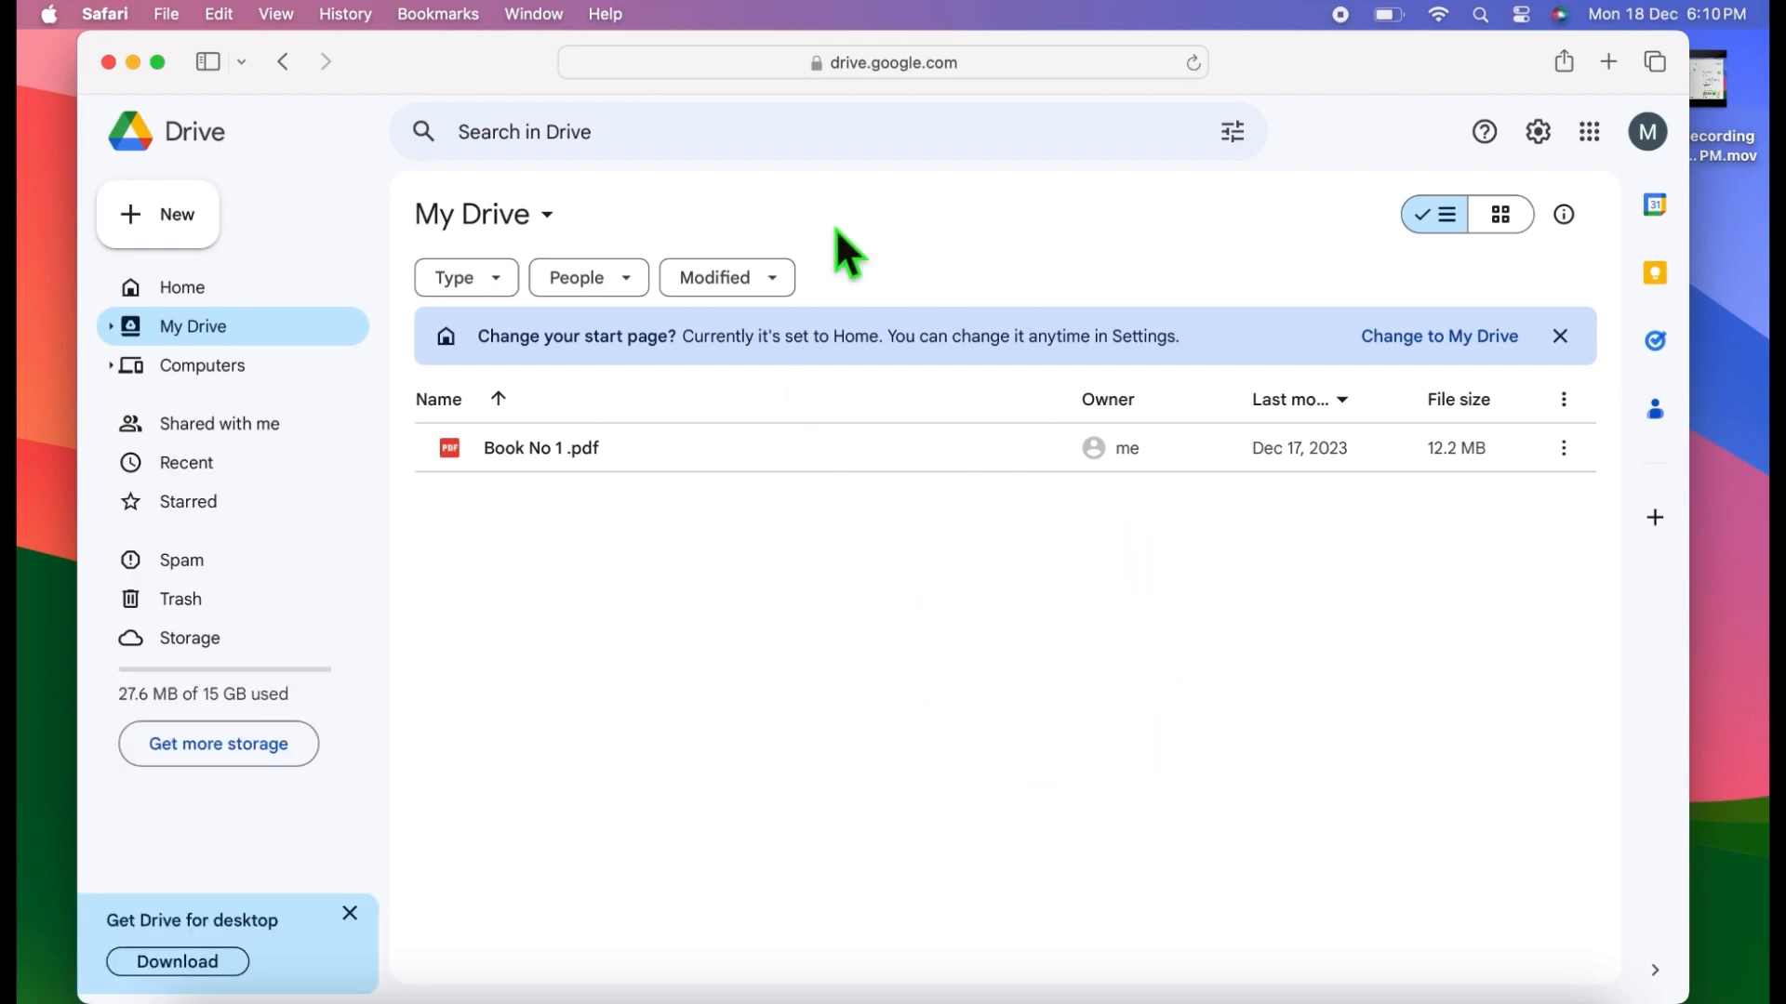
mouse_move(680, 506)
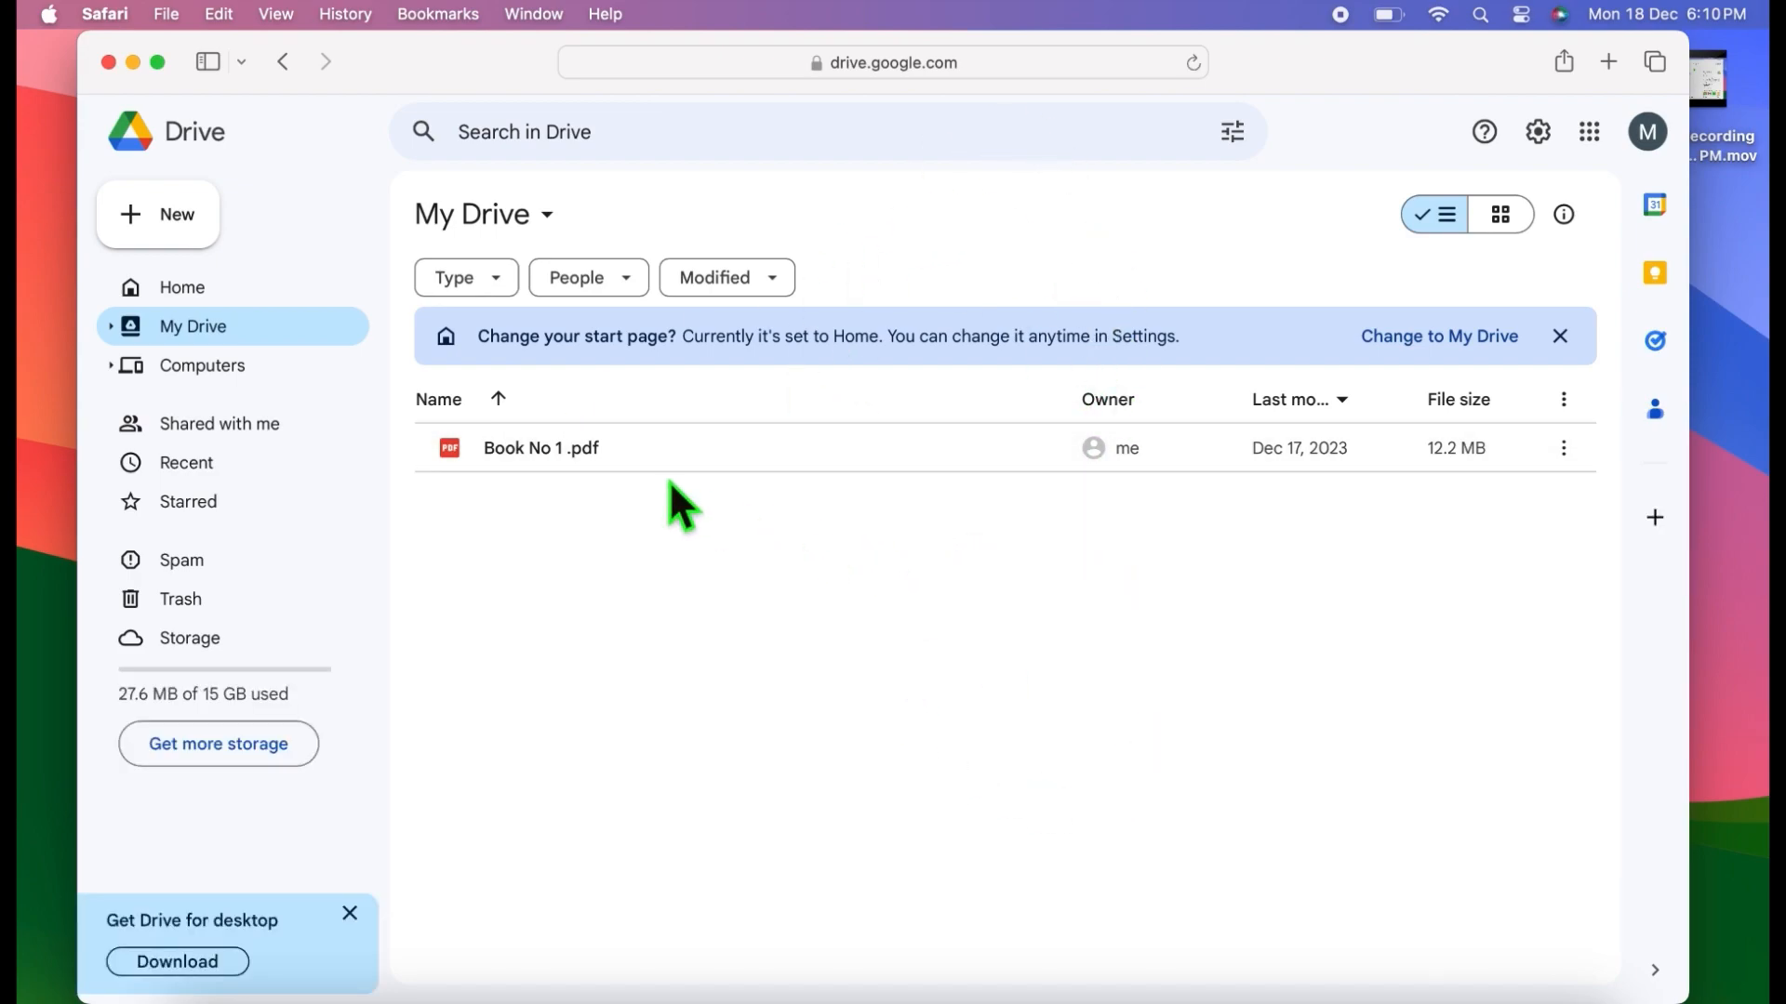
left_click(158, 214)
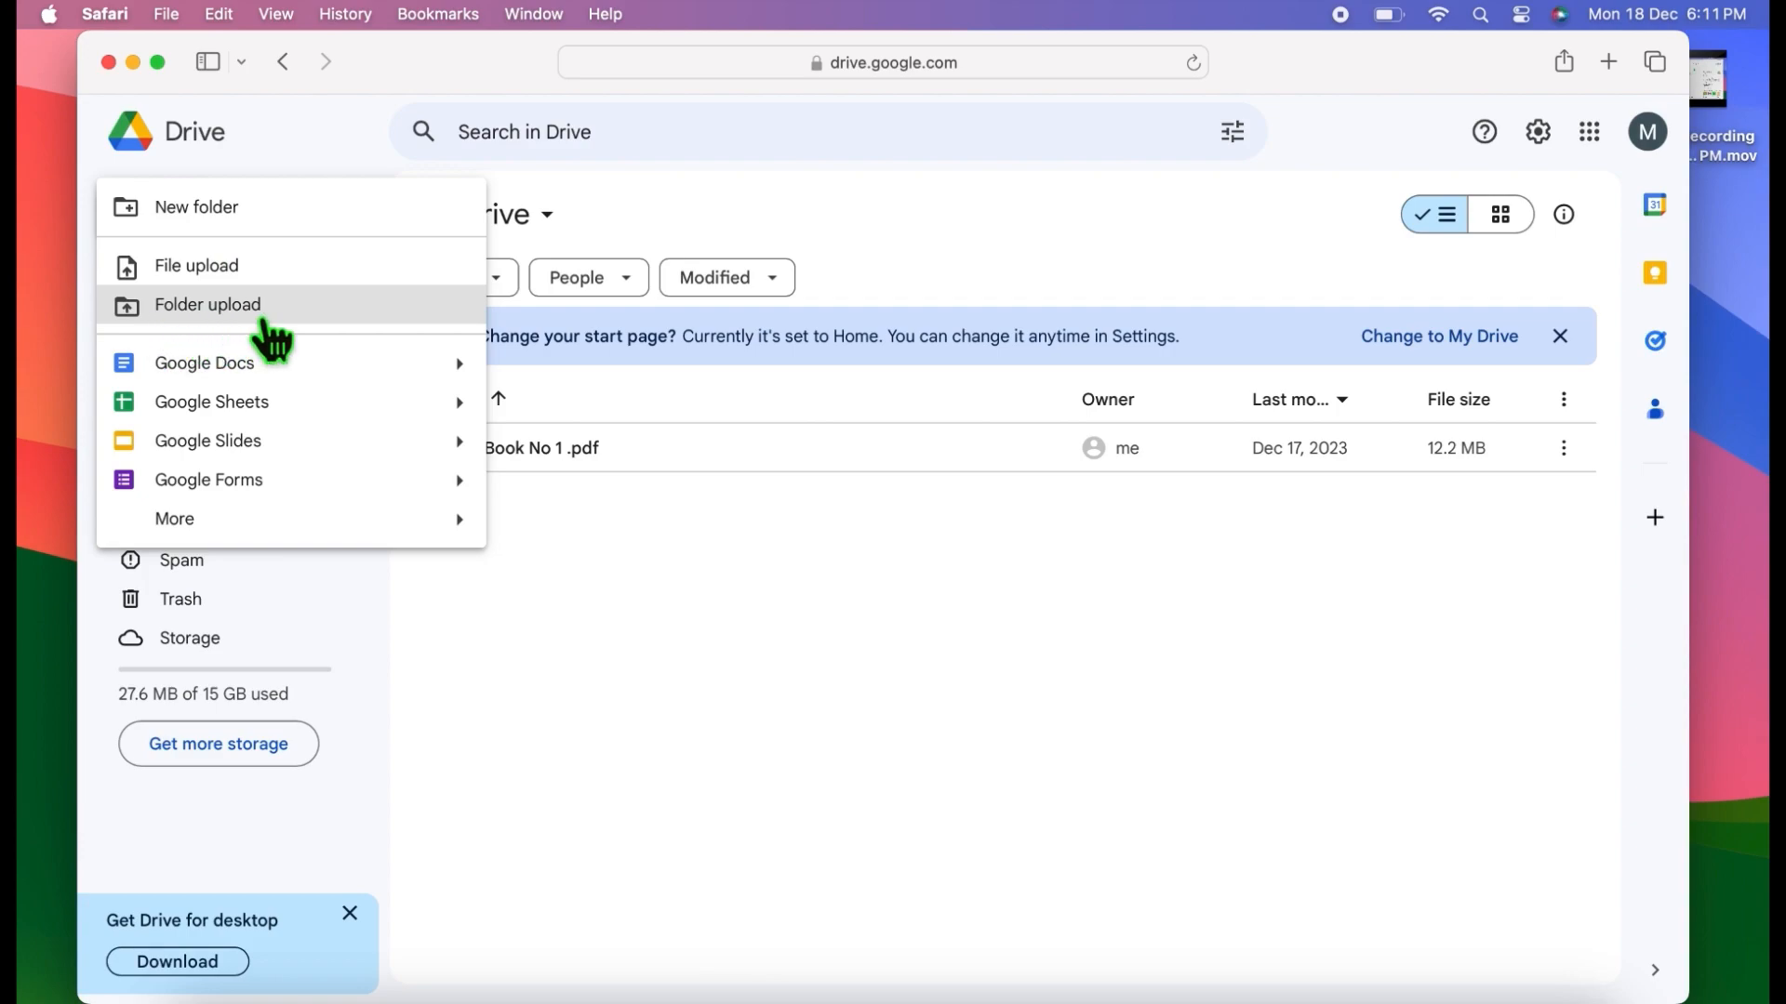
mouse_move(188, 348)
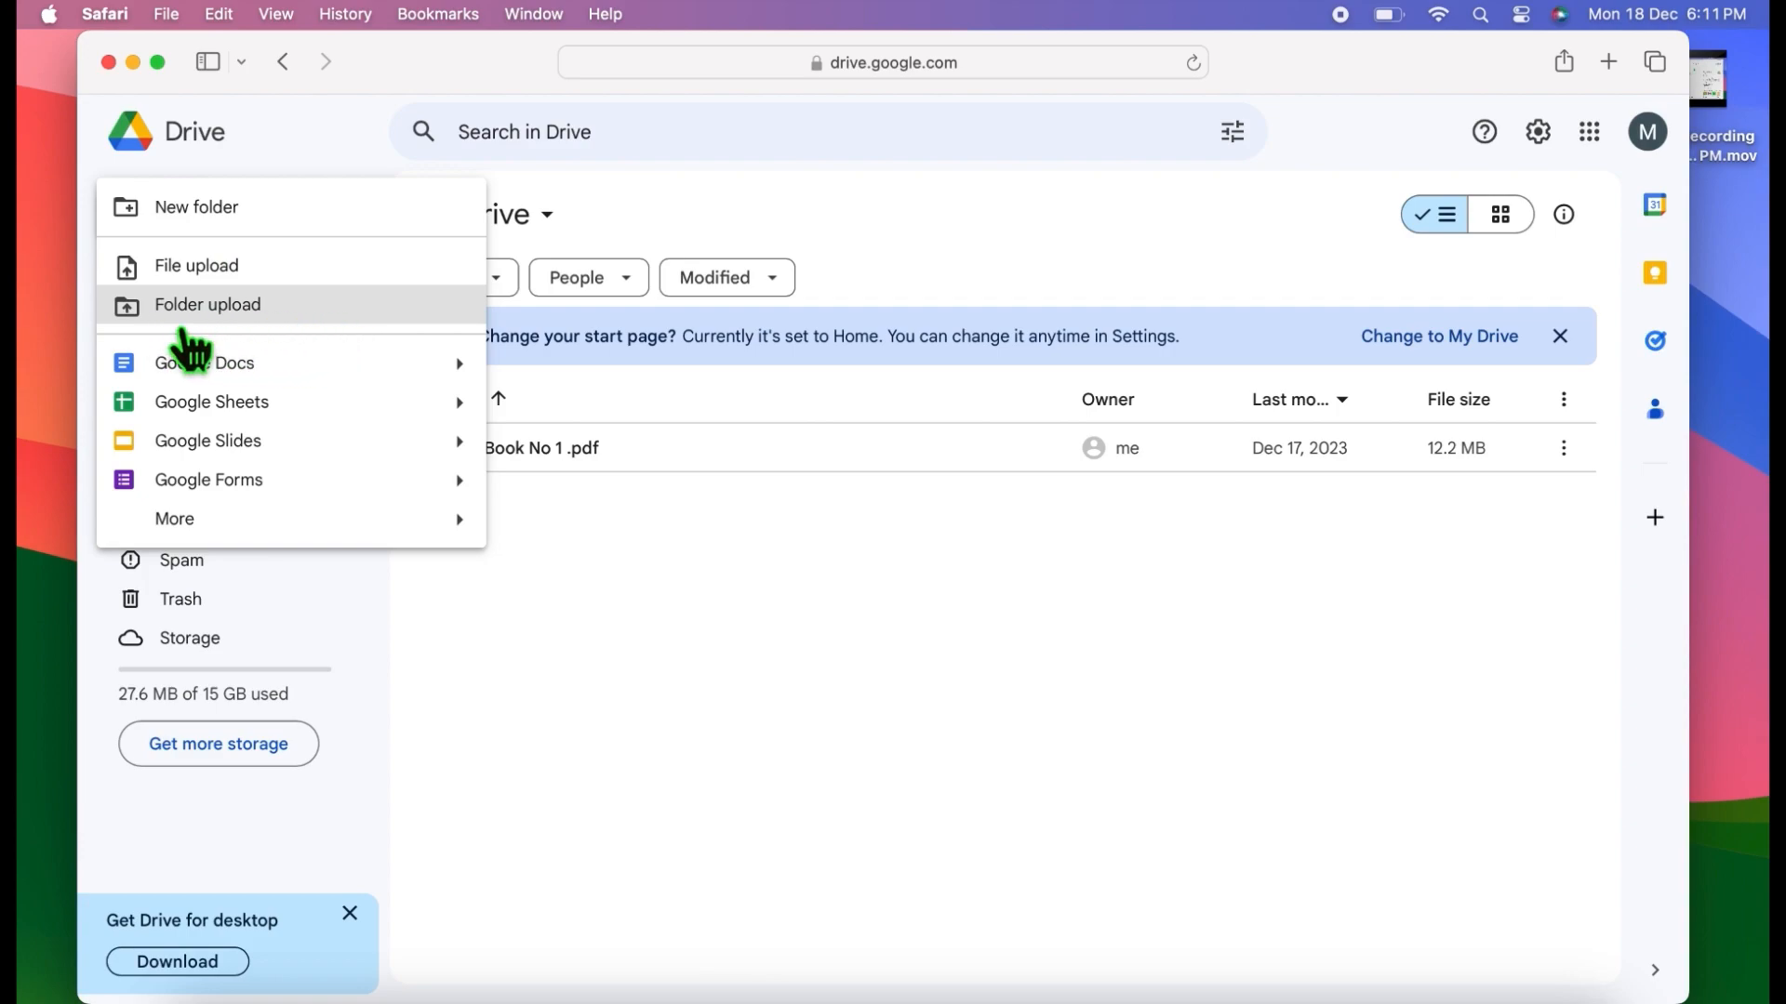
mouse_move(262, 348)
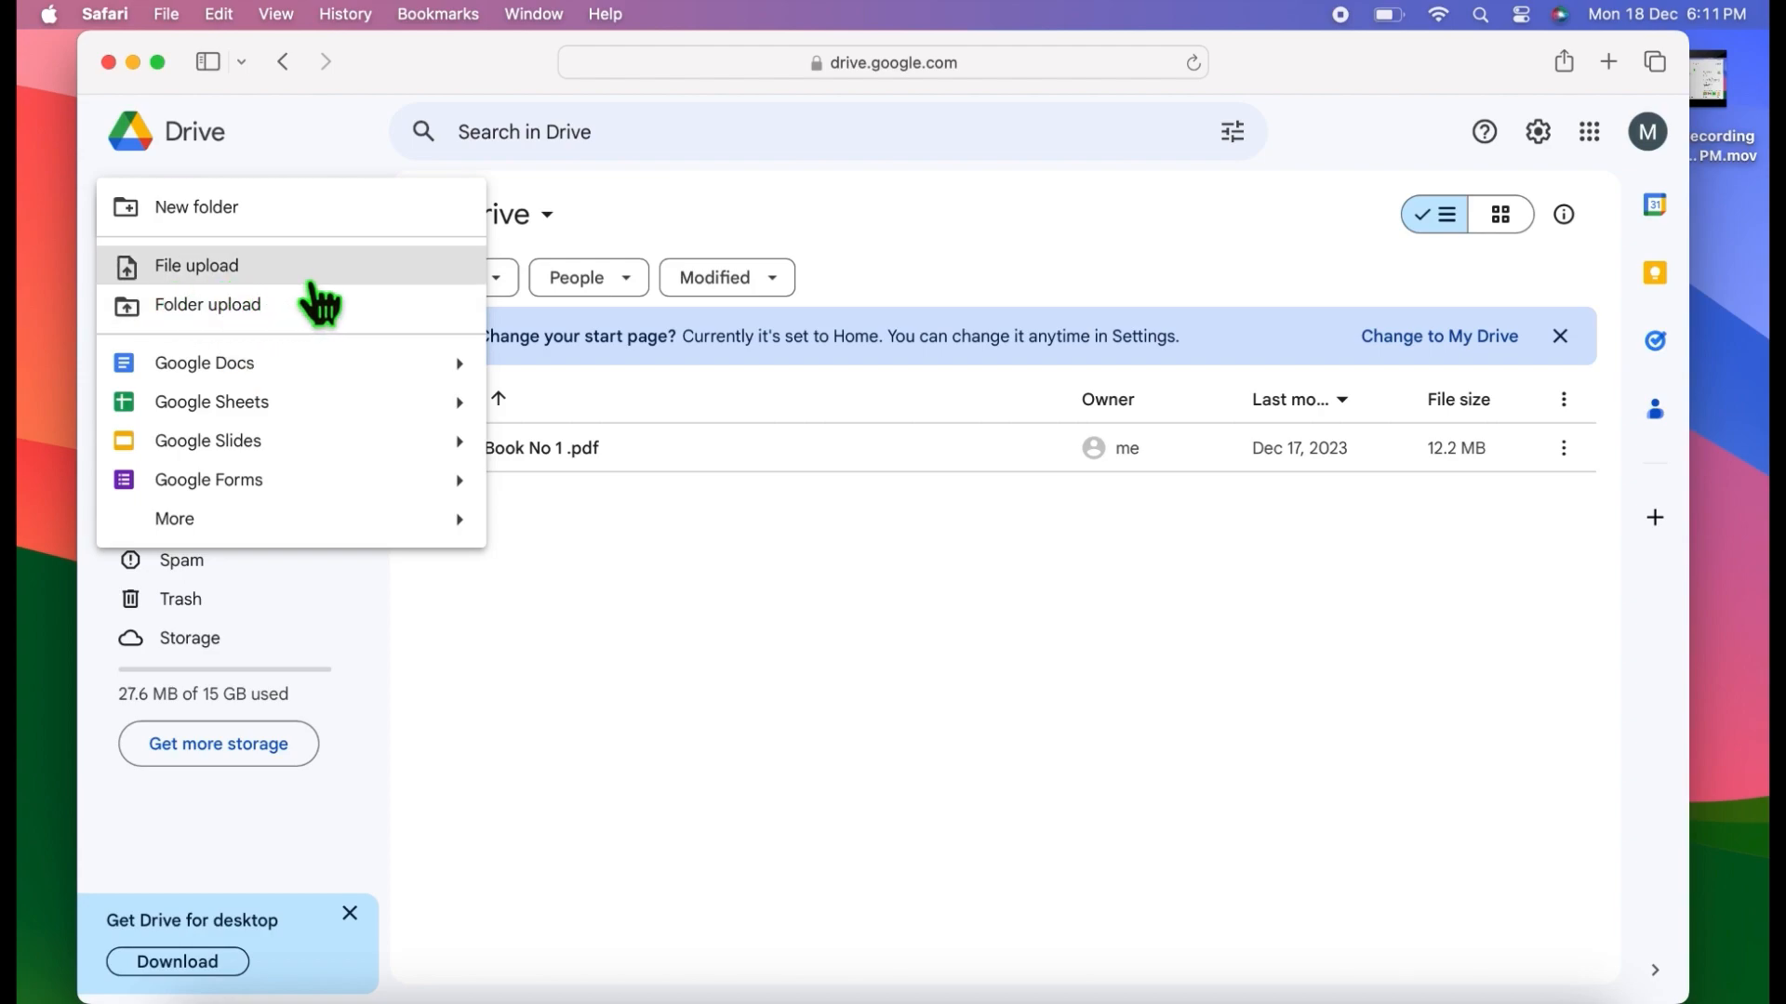
mouse_move(210, 316)
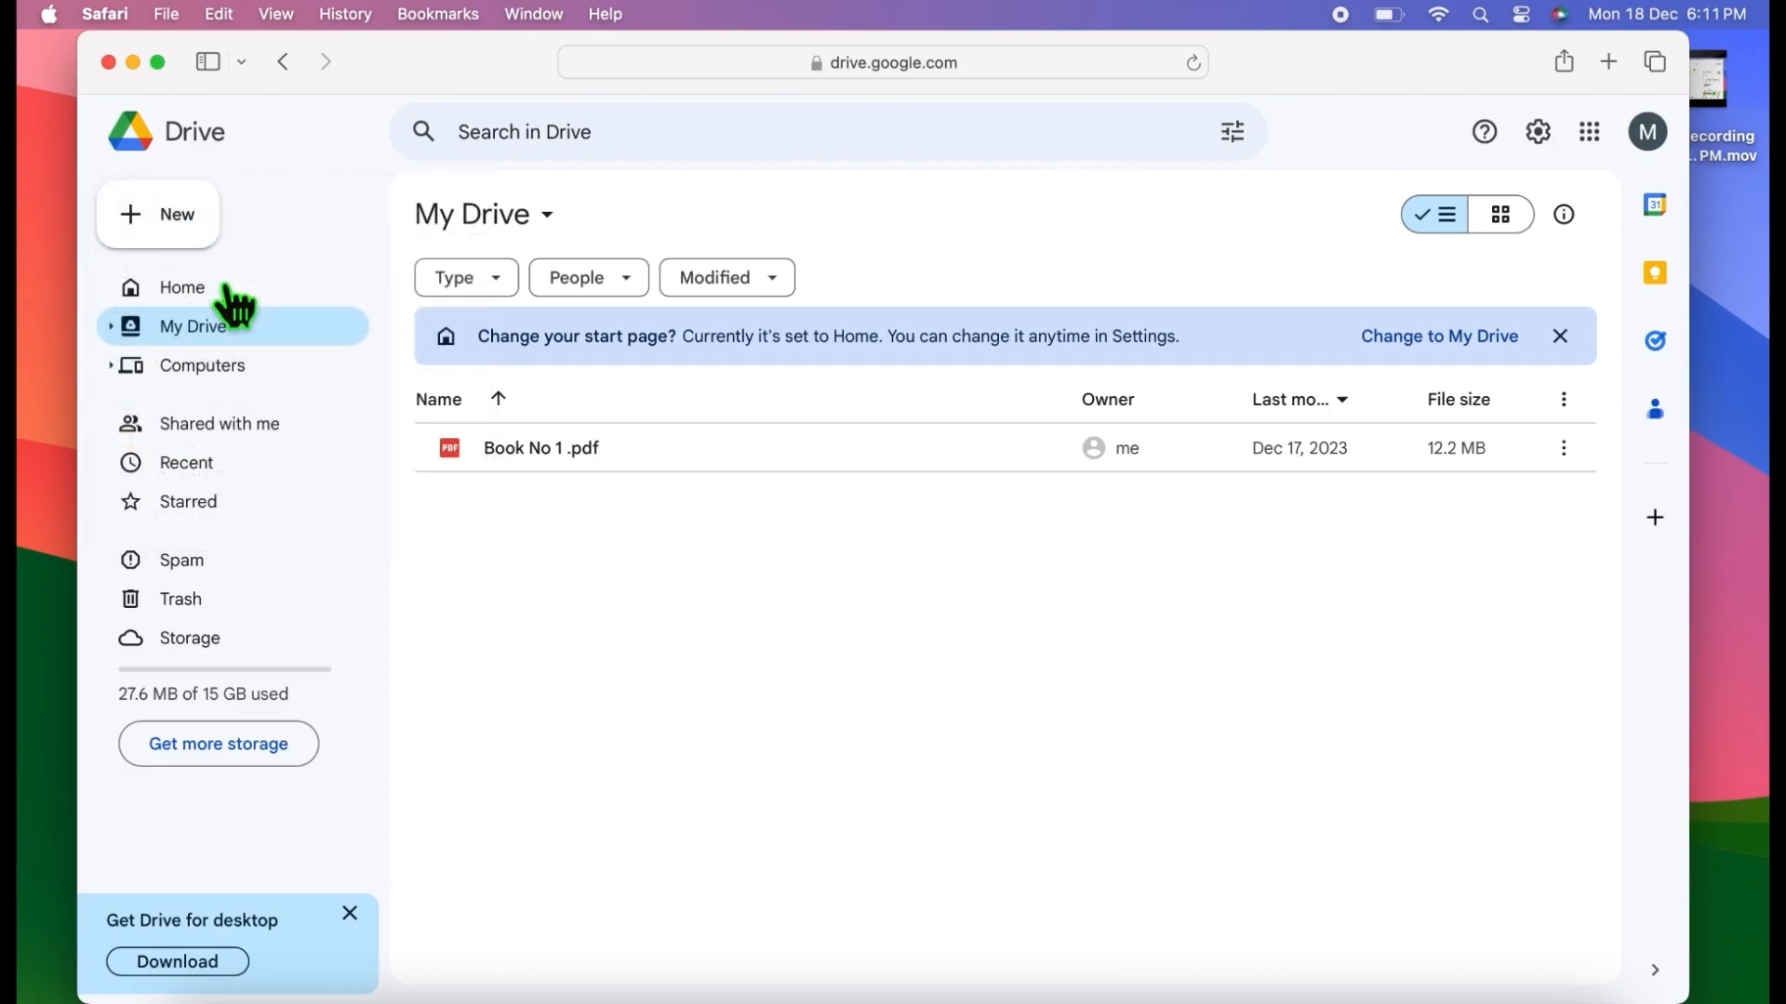
Upload Book .pdf and Book No 1 .pdf from Downloads via File upload, after checking the Shared location.
left_click(156, 213)
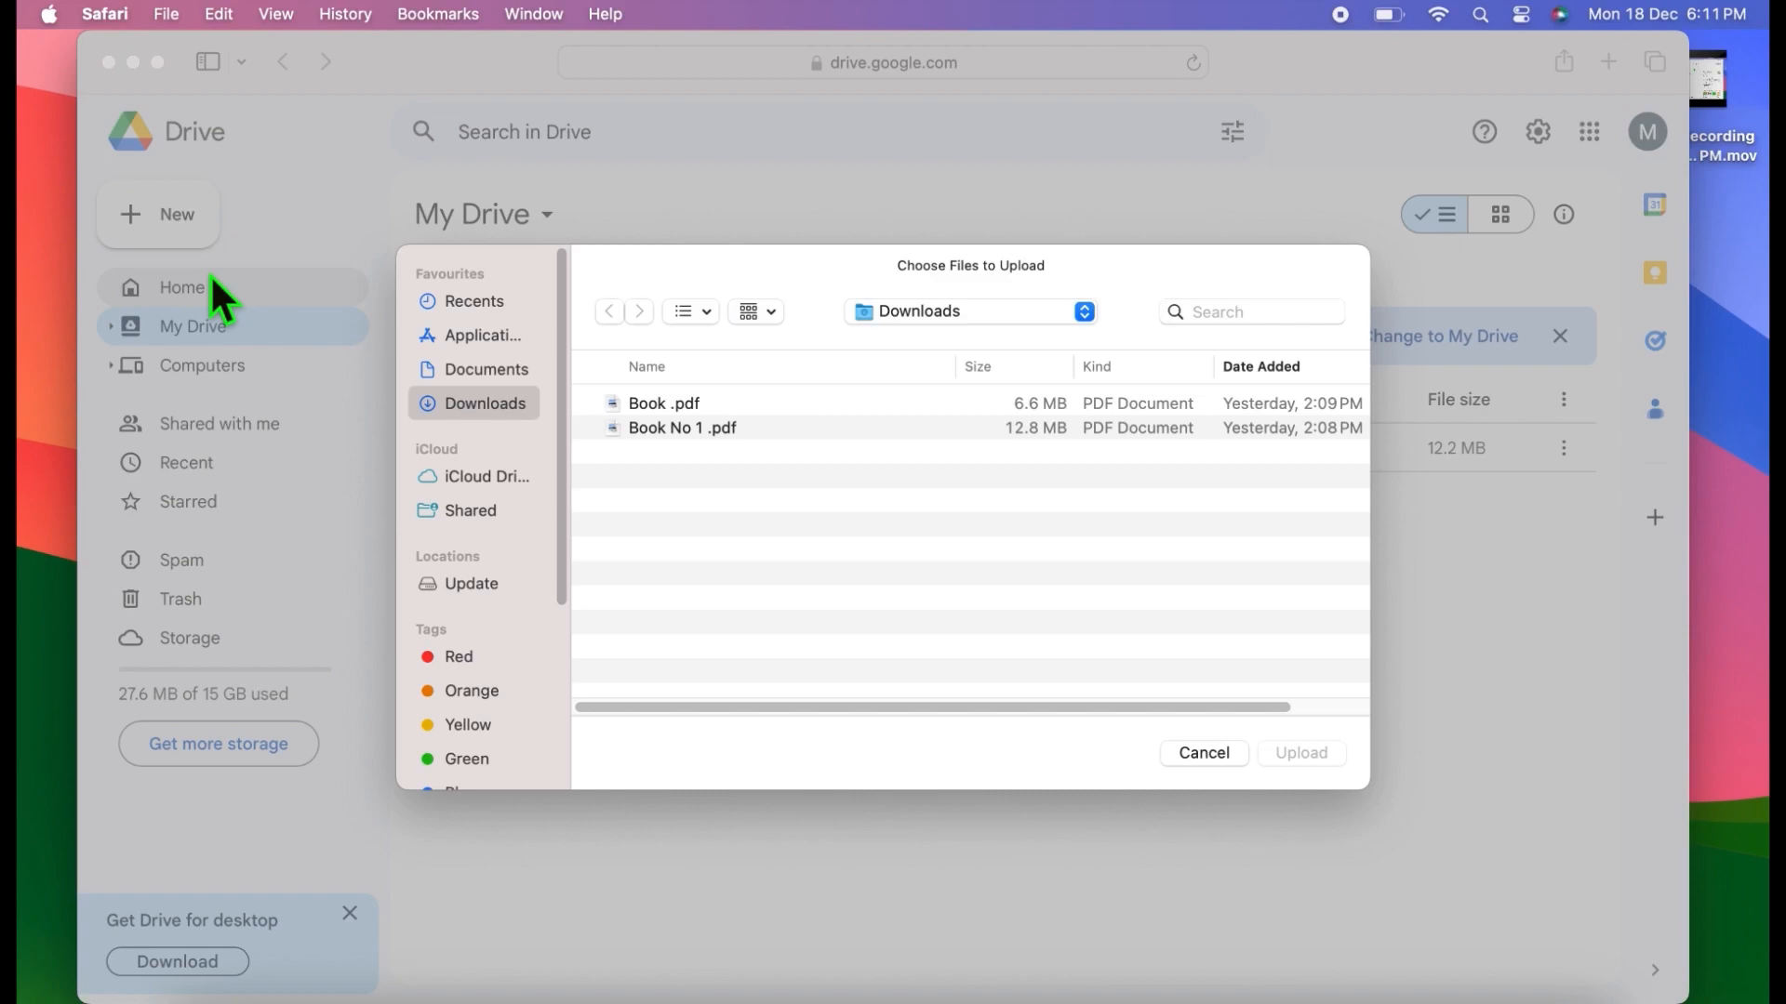
mouse_move(398, 489)
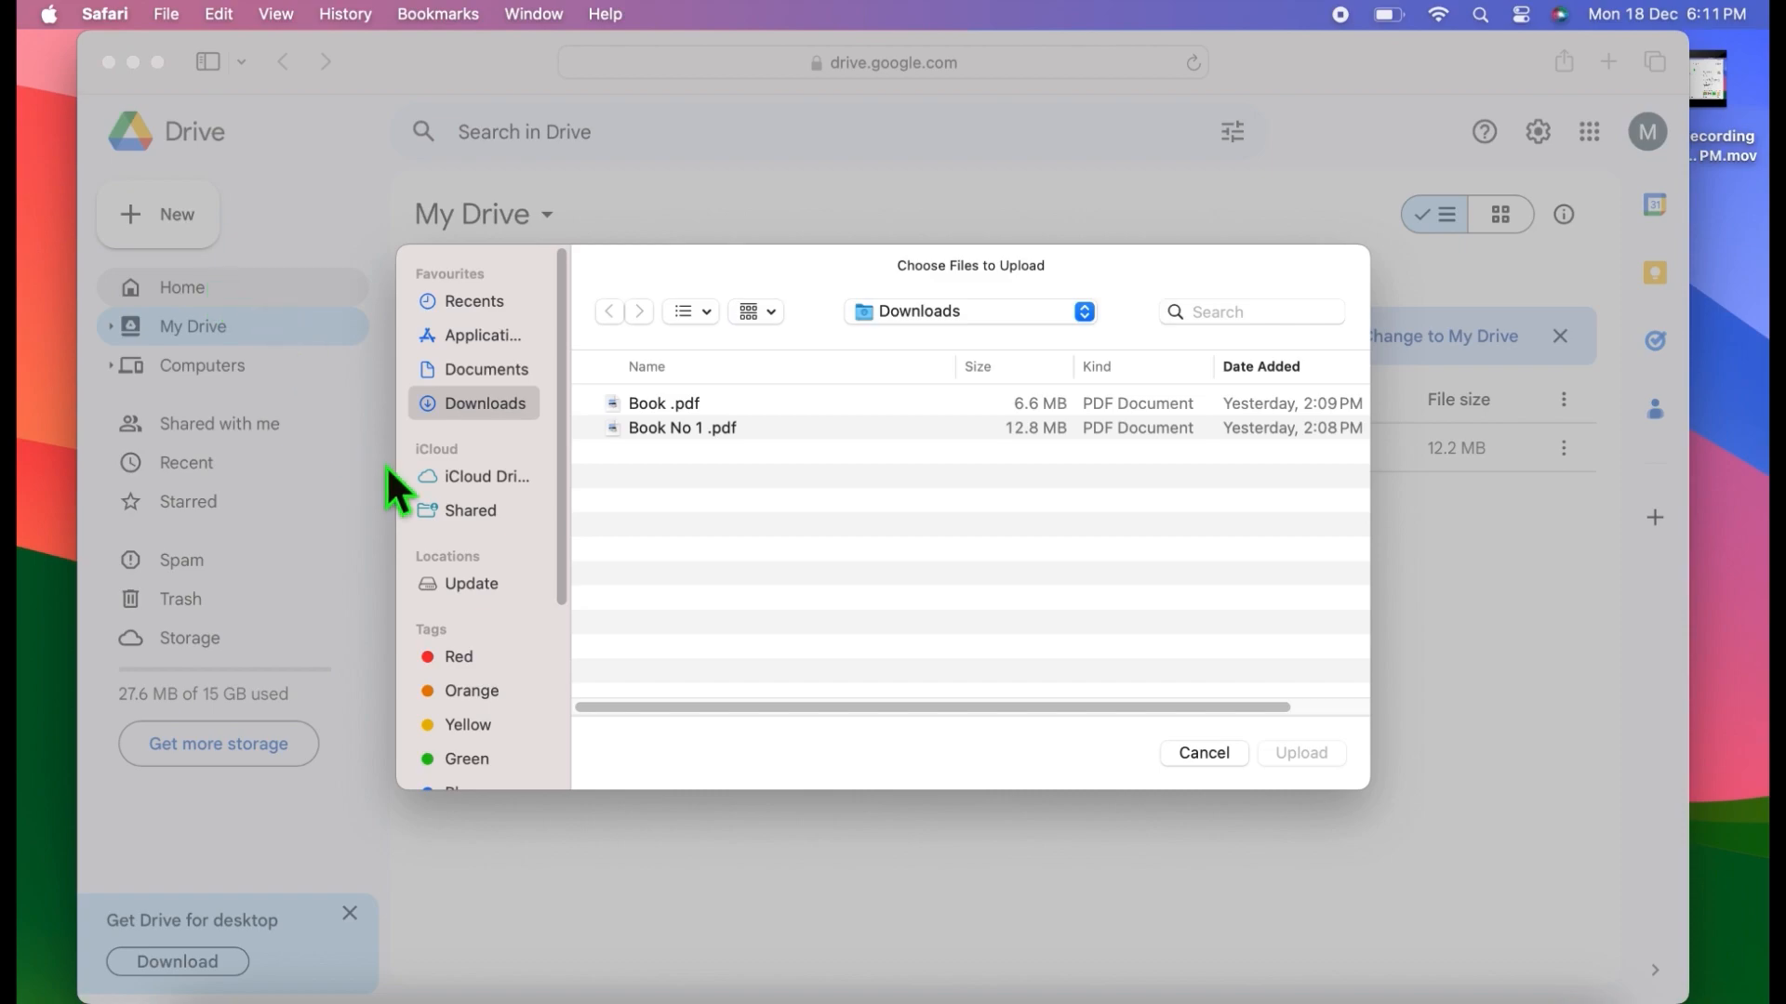
mouse_move(515, 521)
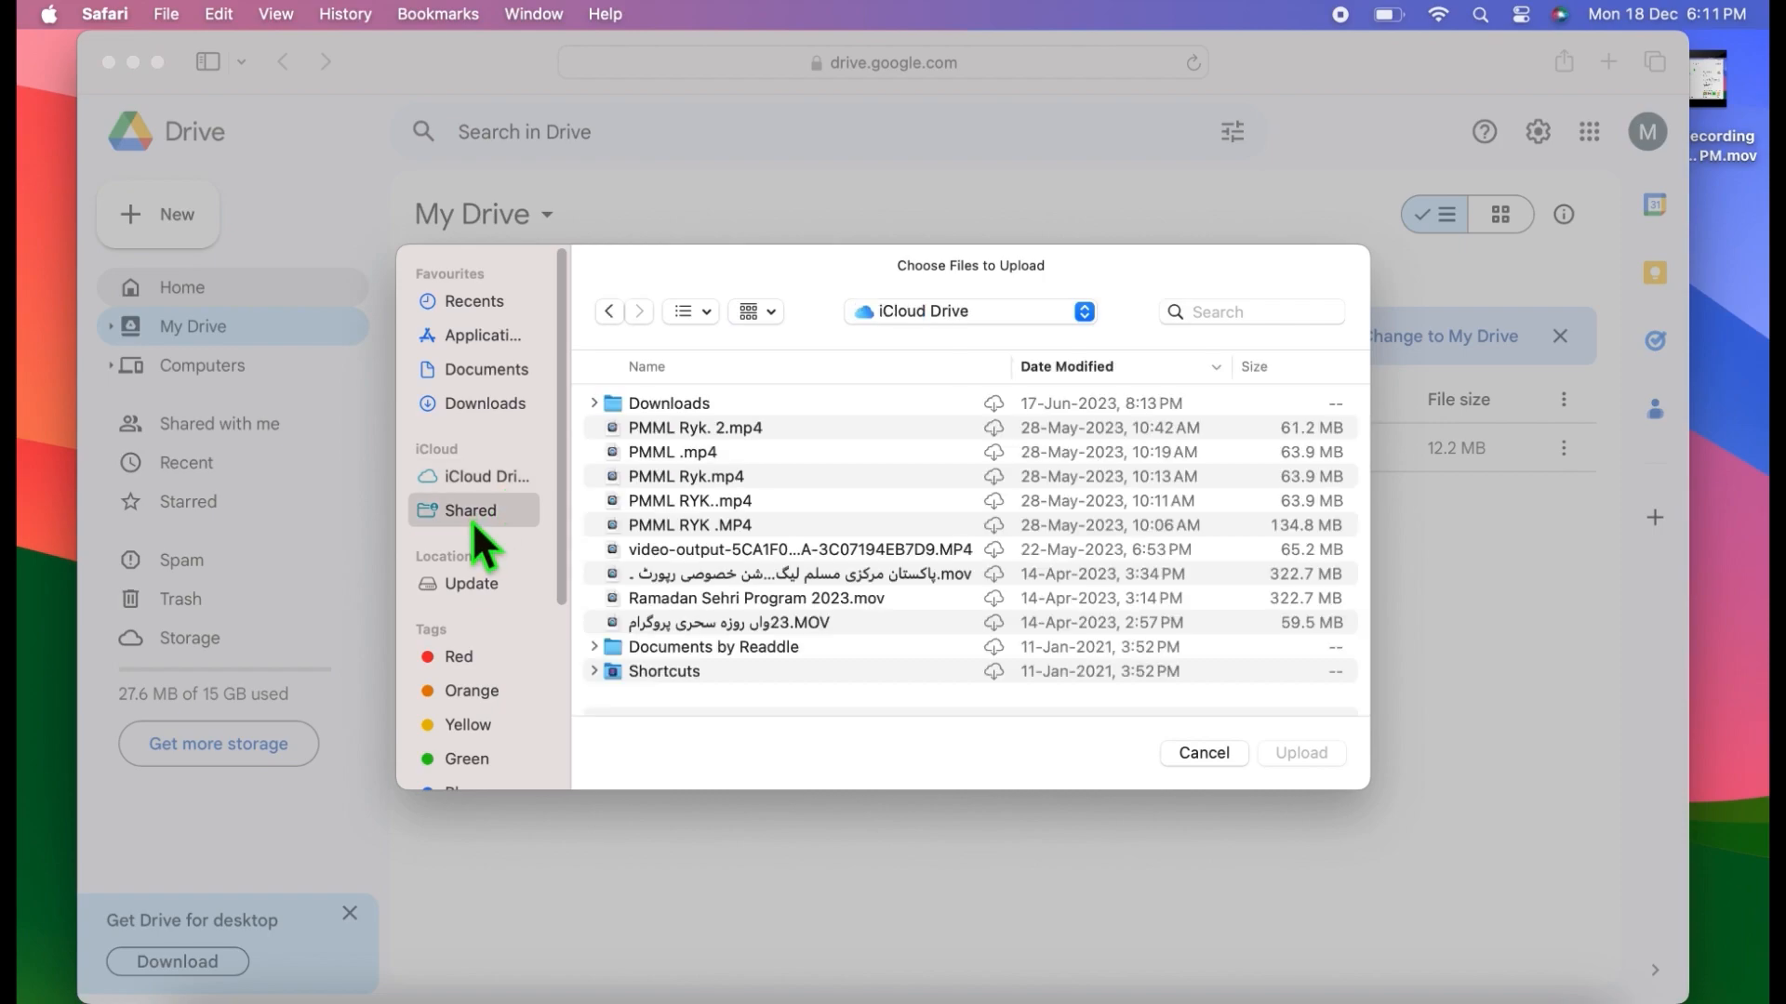
left_click(469, 510)
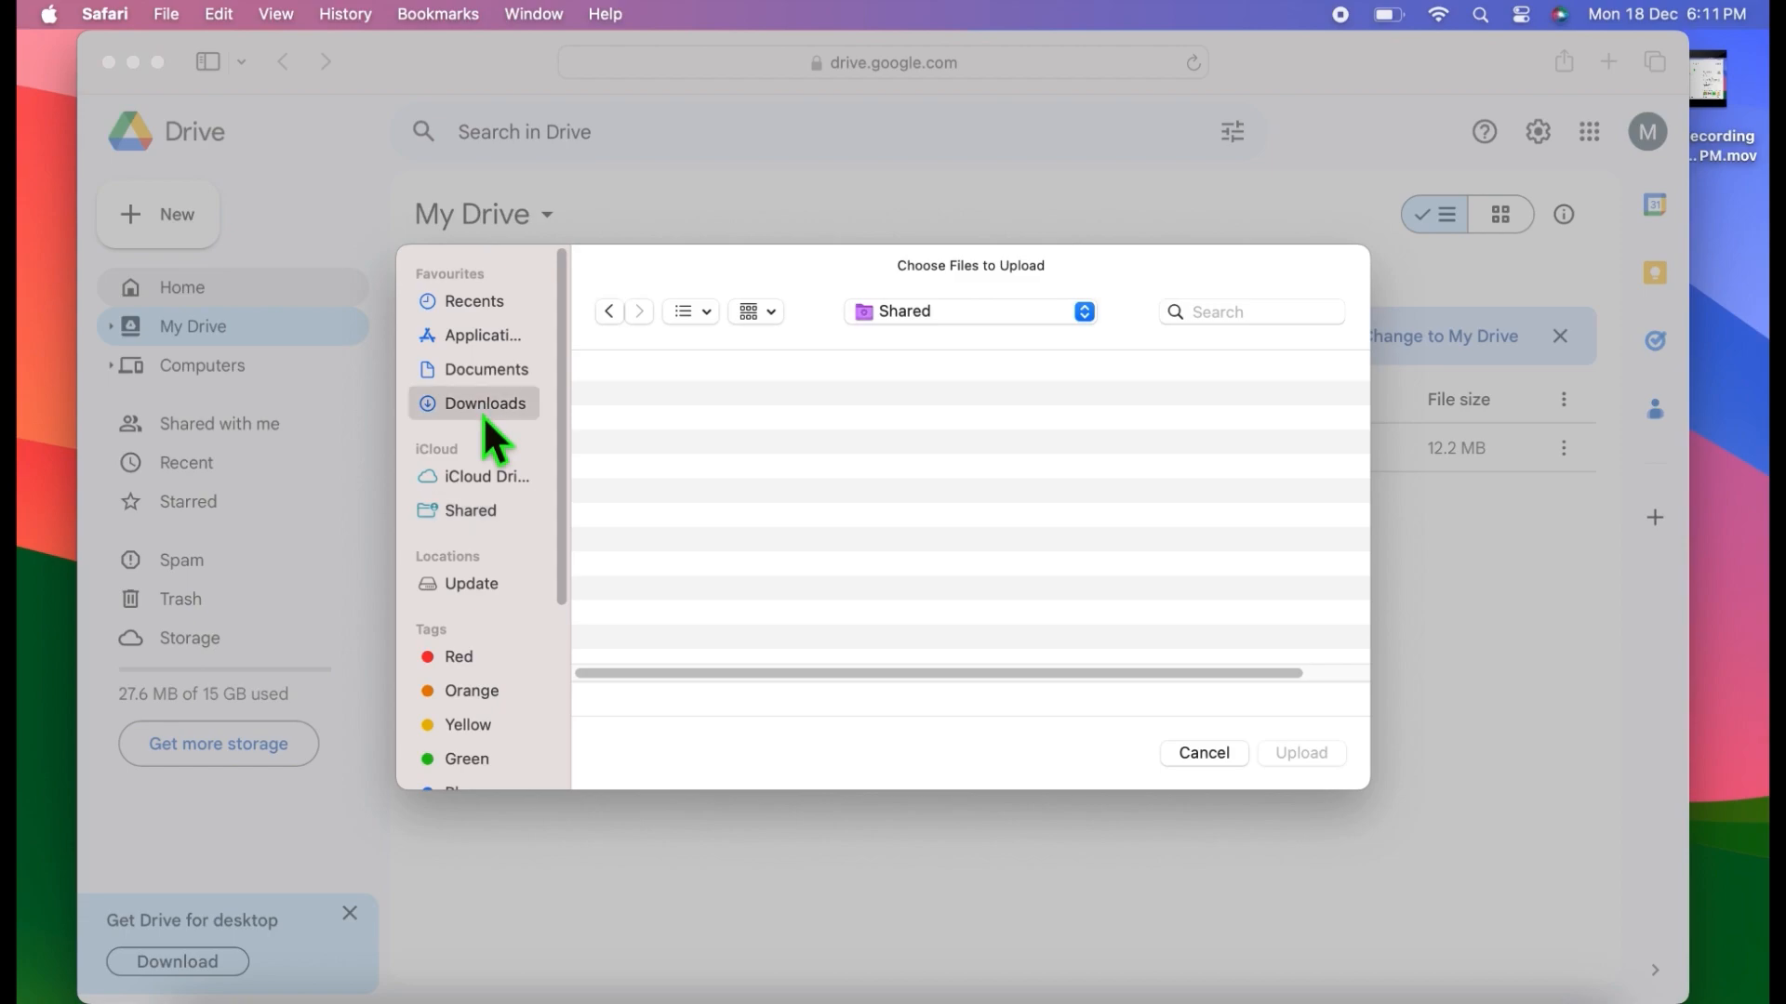
left_click(486, 404)
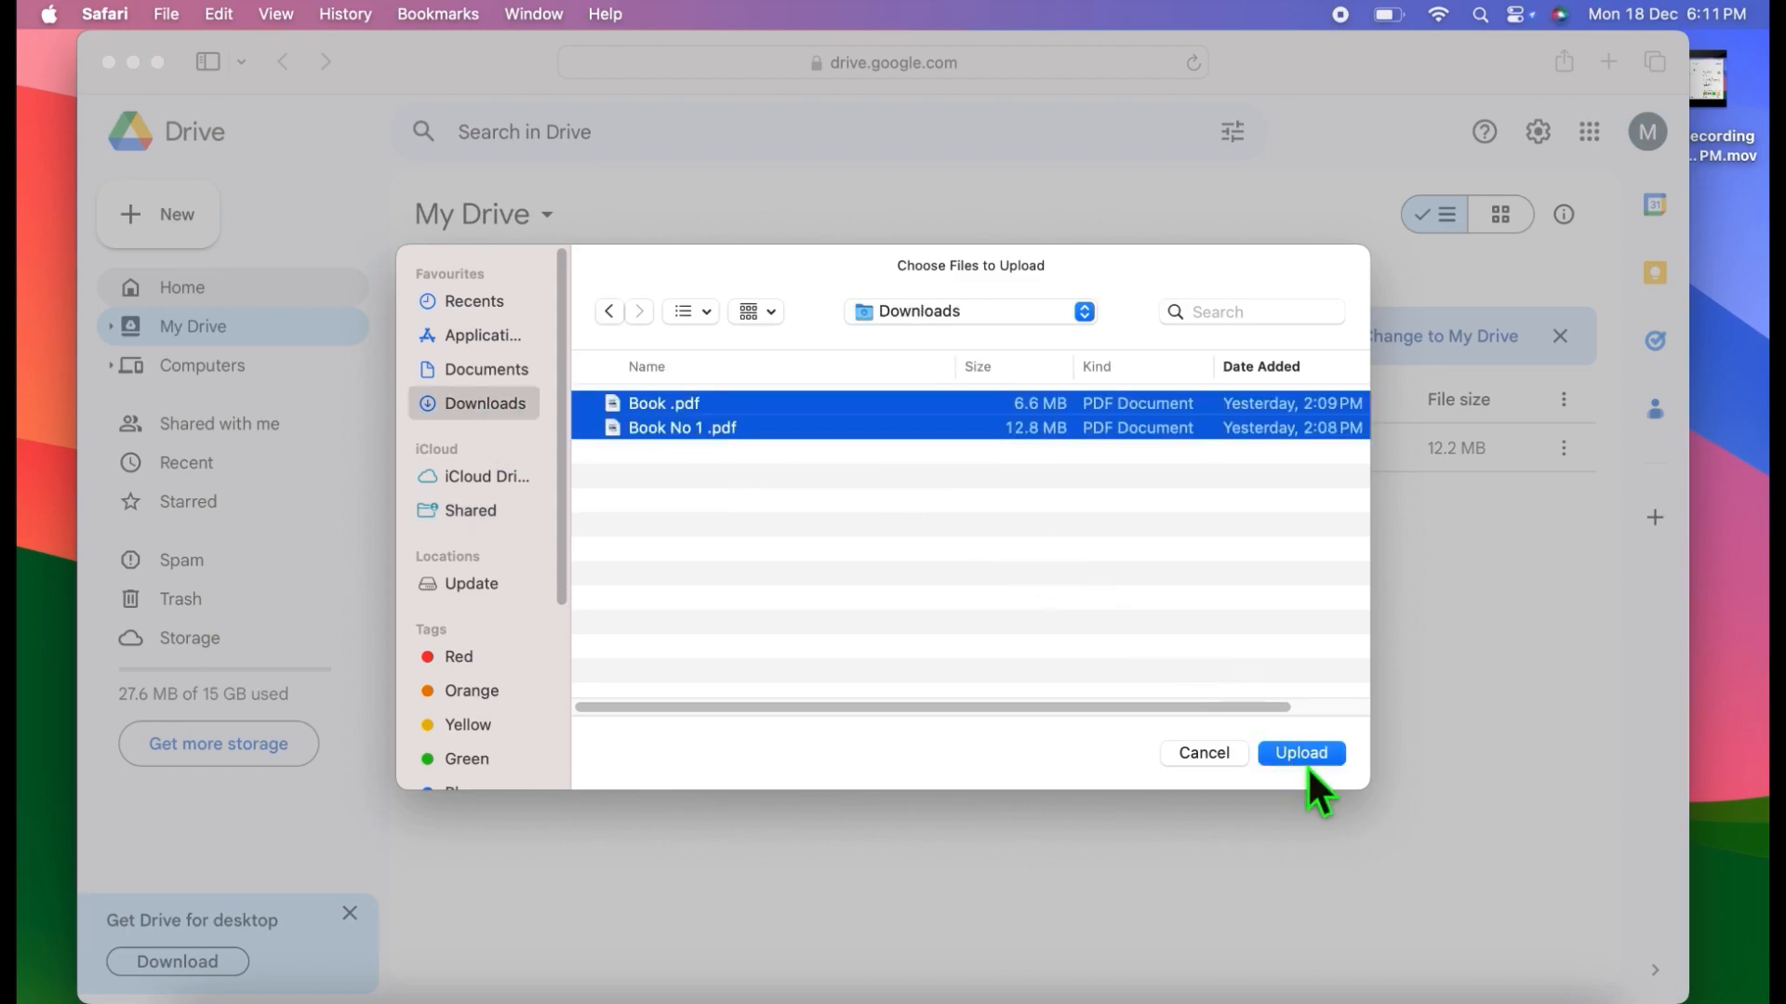
left_click(1298, 753)
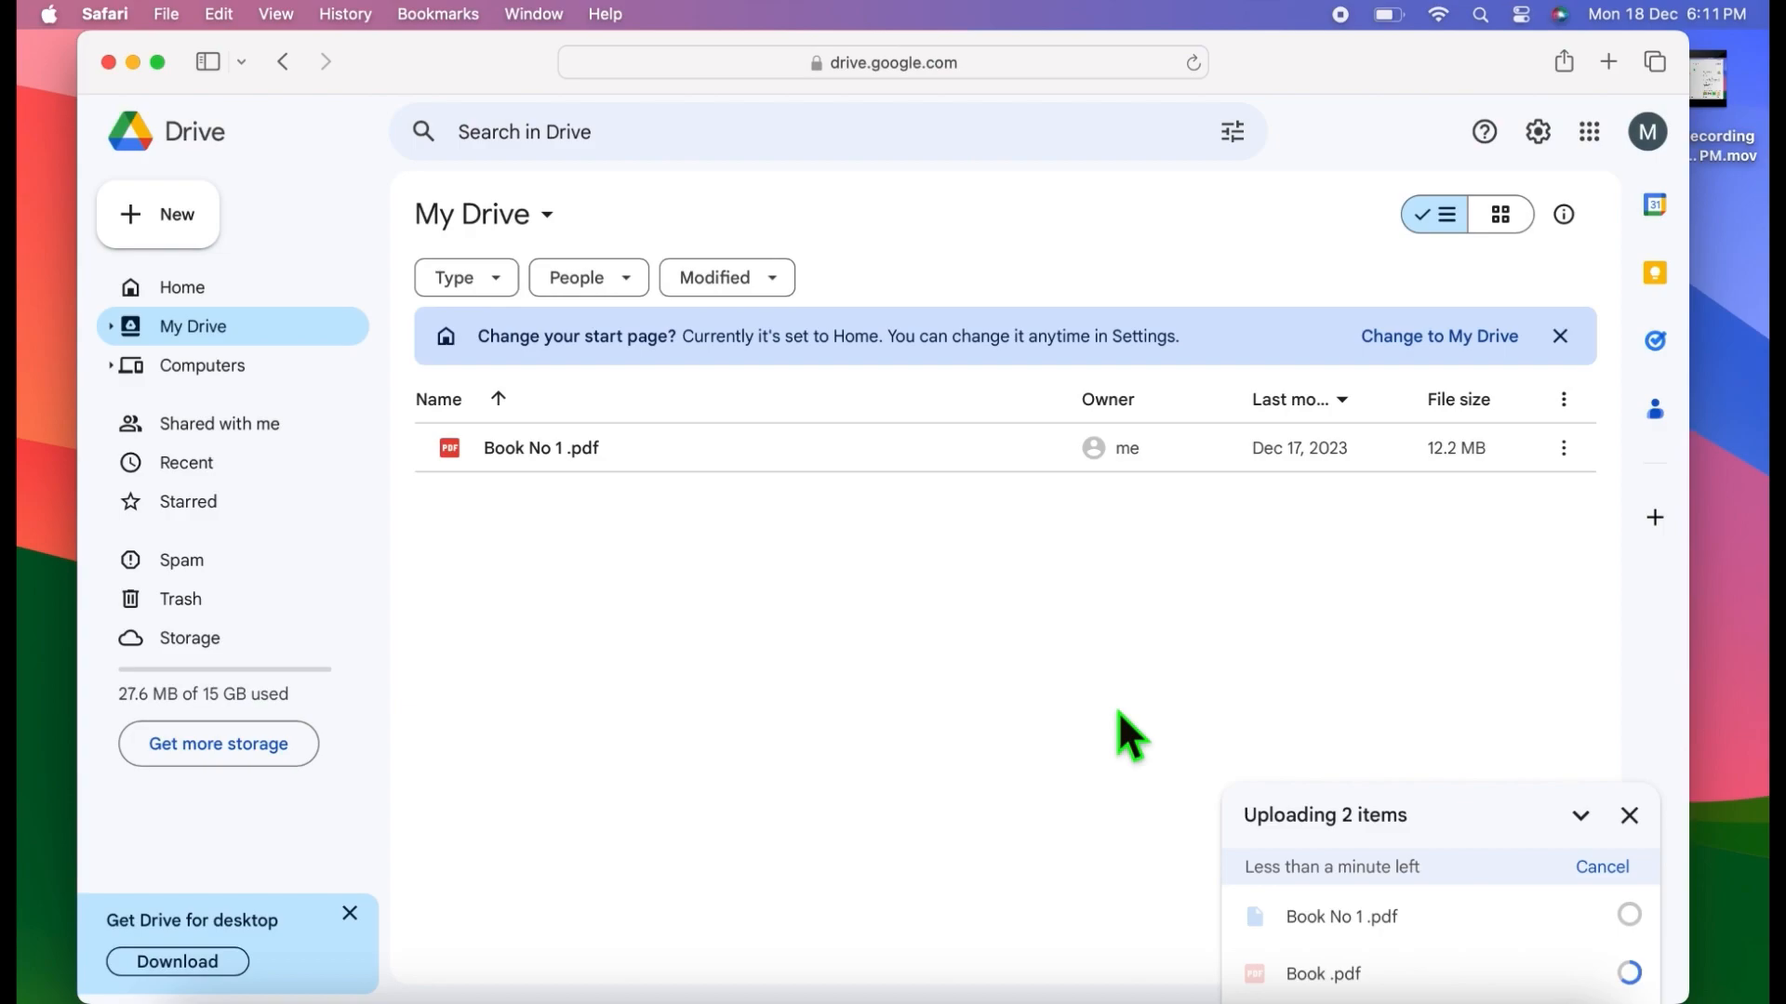
mouse_move(1304, 882)
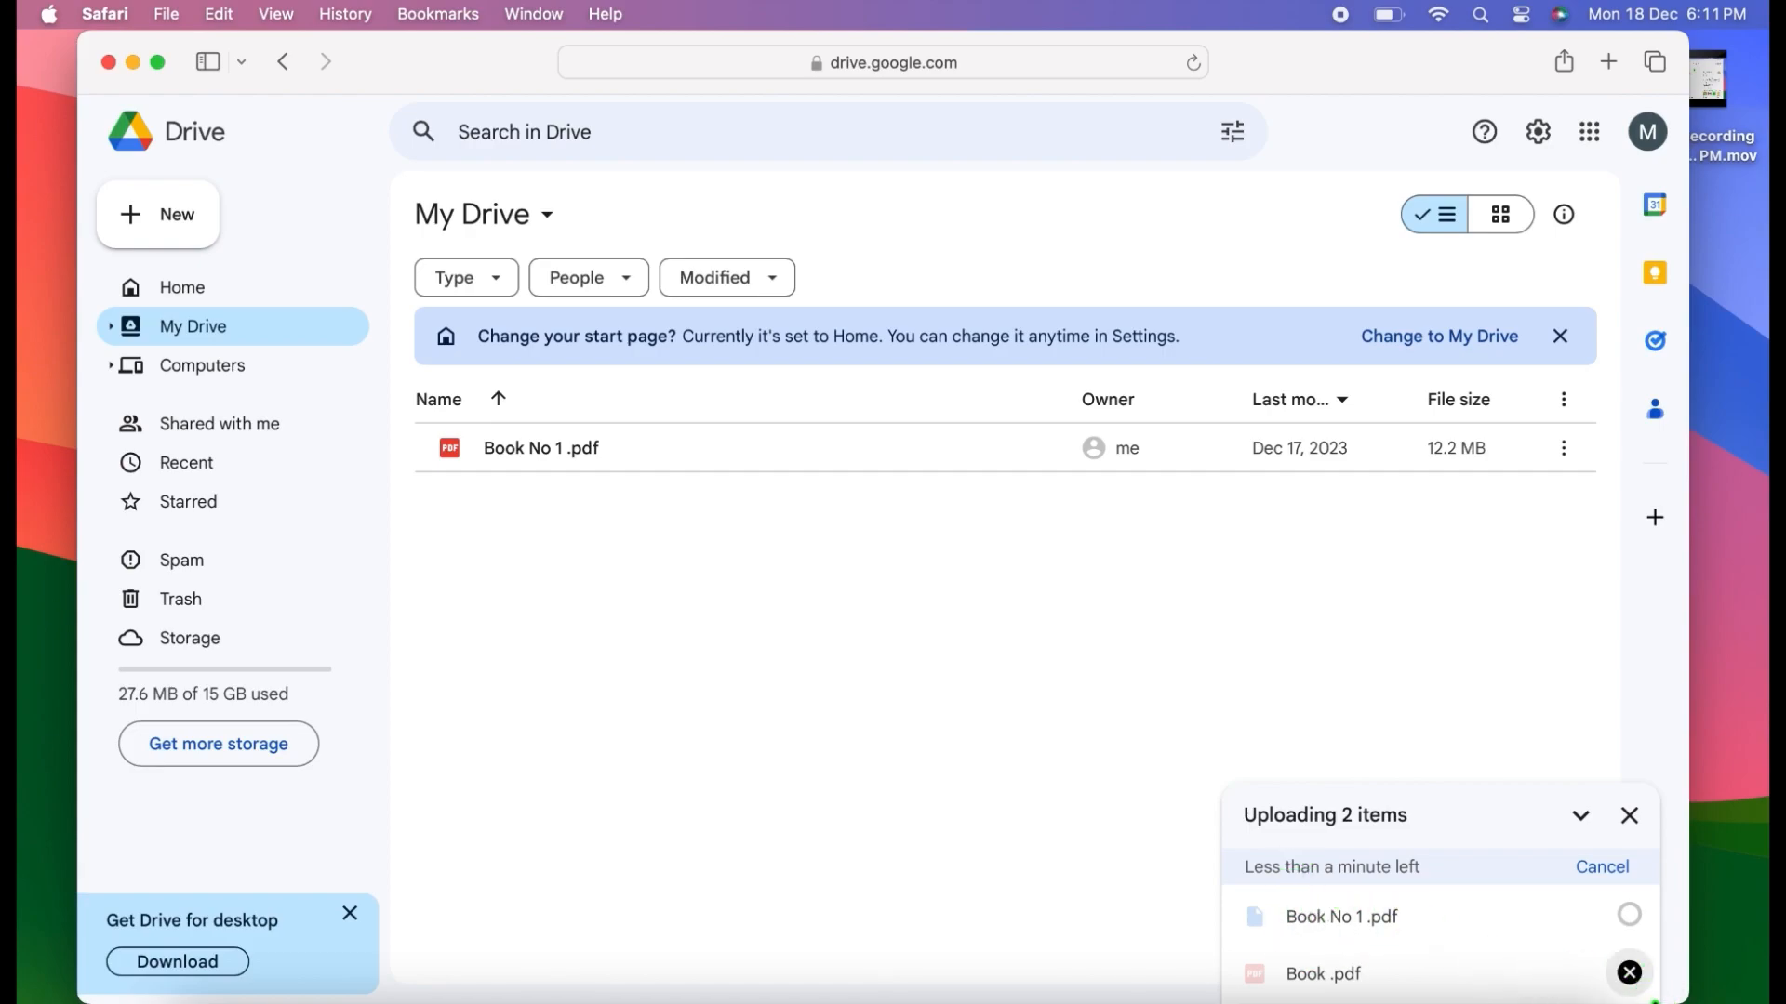
Visit Home during the upload, then return to My Drive to see both PDFs listed.
left_click(181, 286)
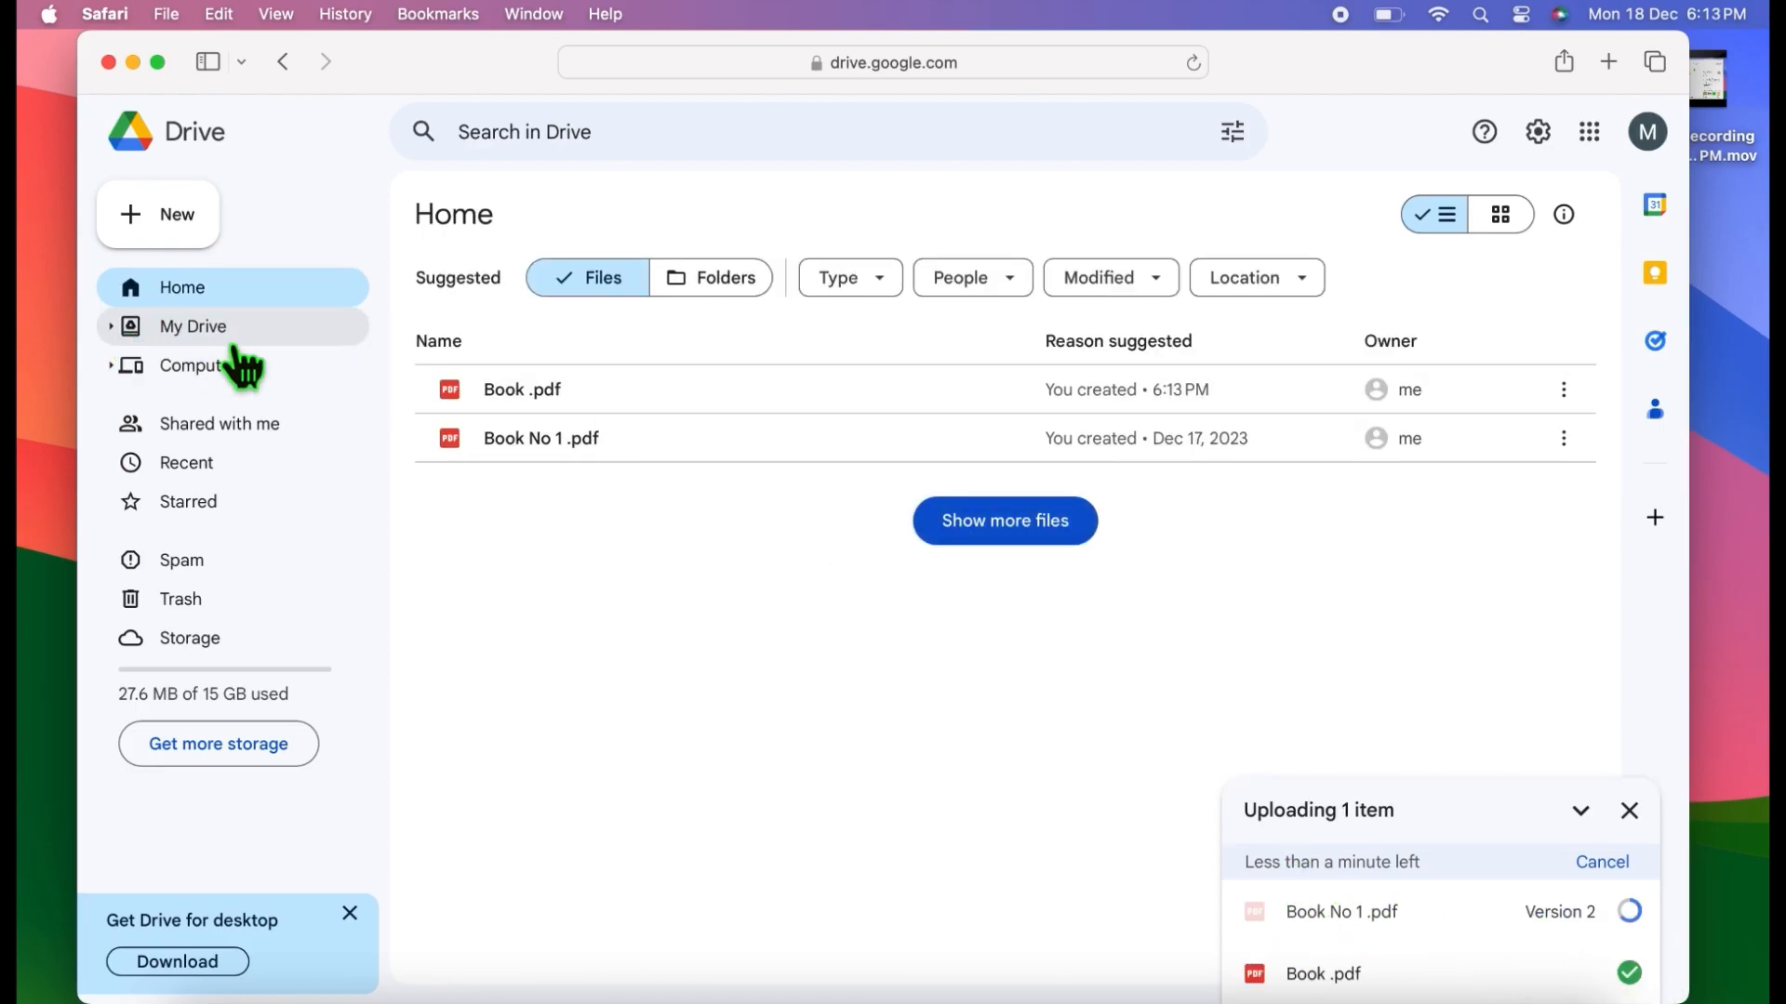
left_click(194, 326)
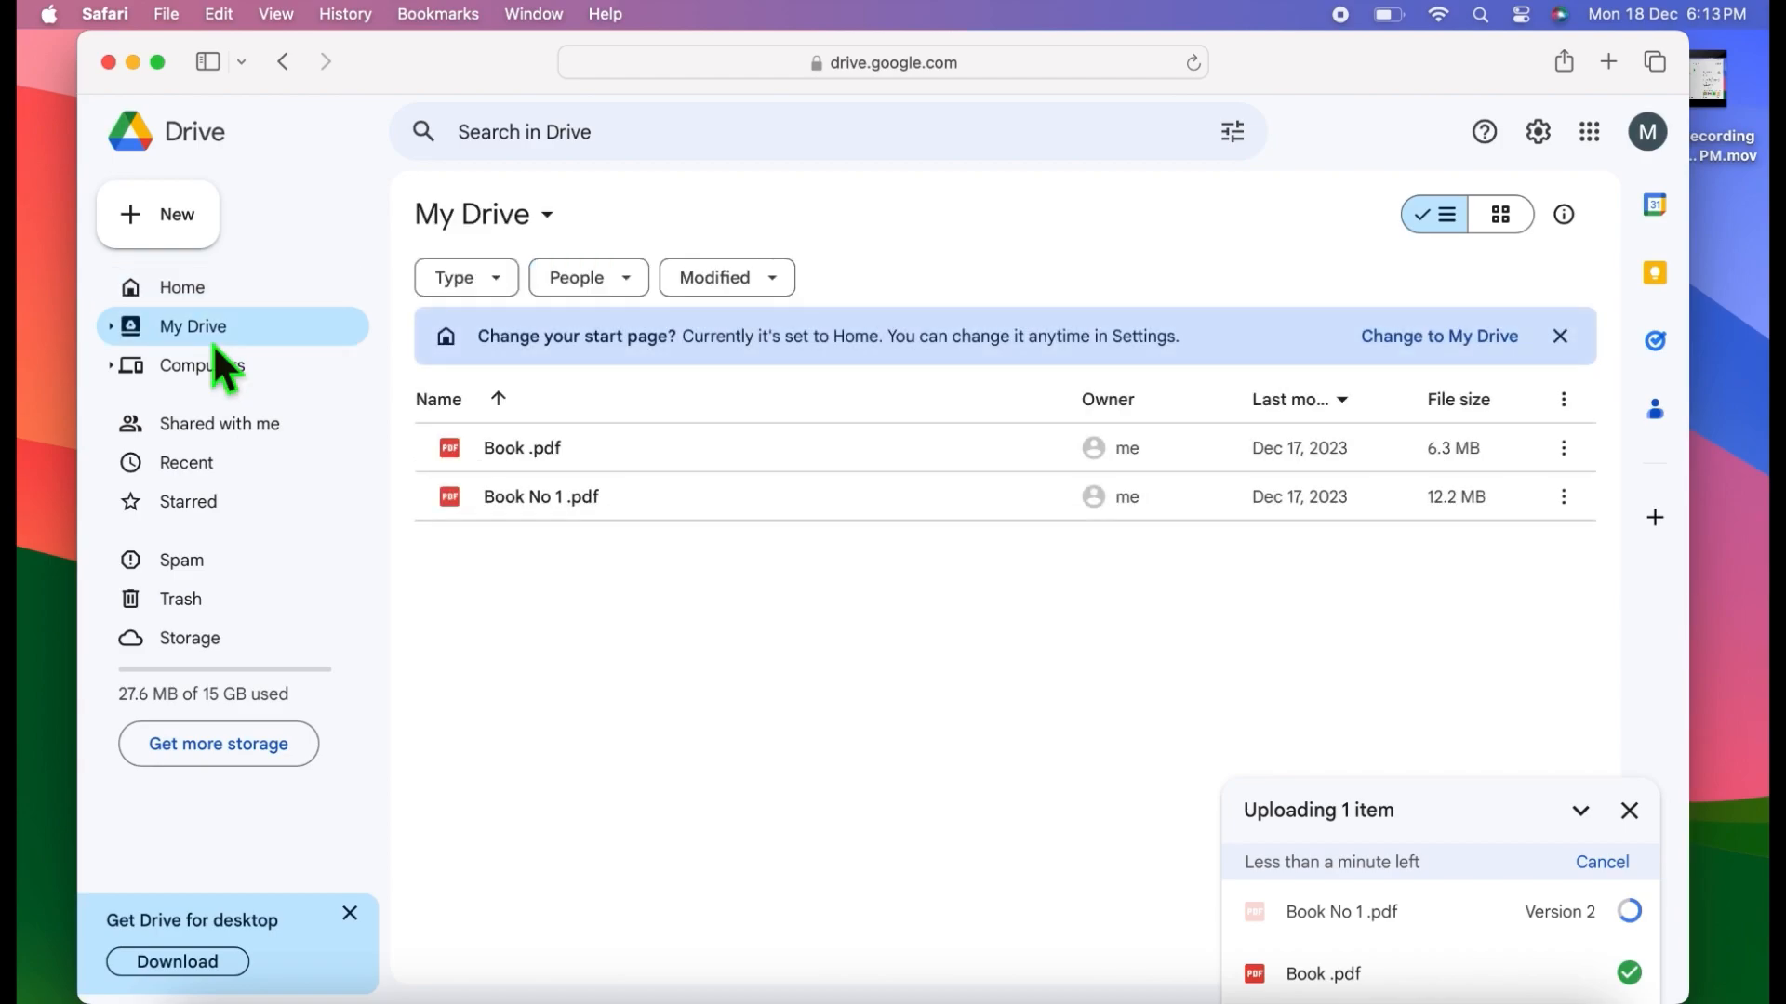
mouse_move(638, 489)
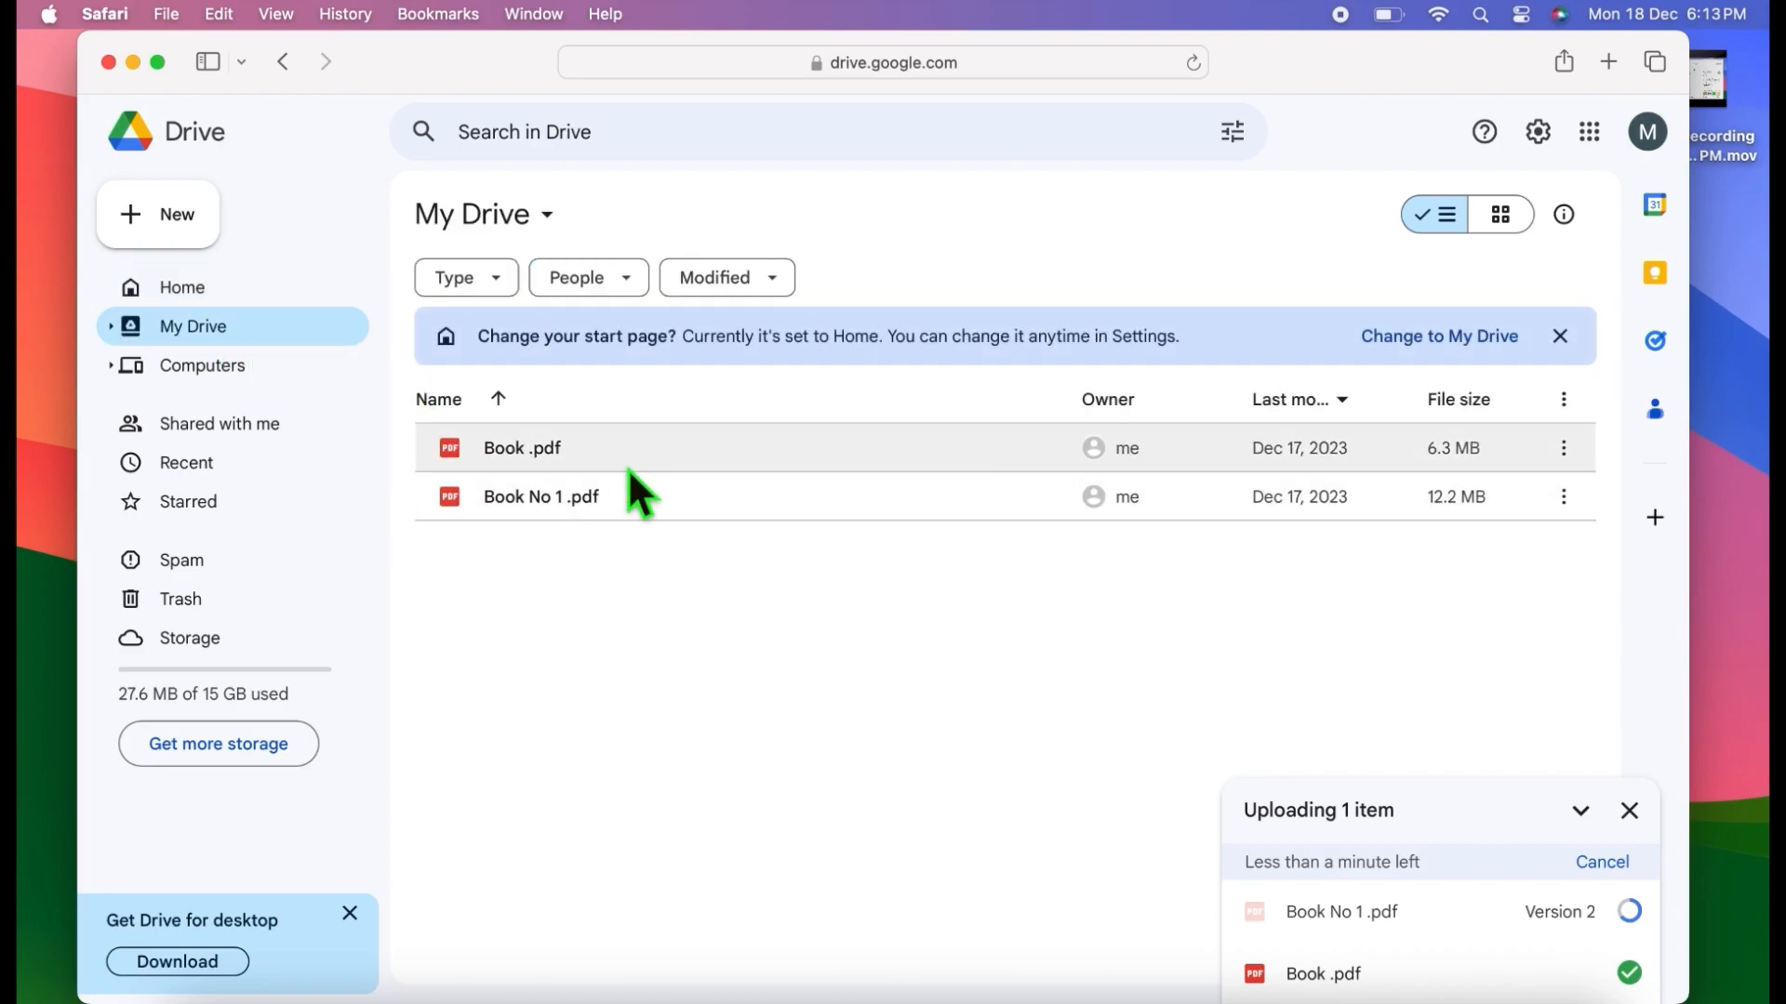